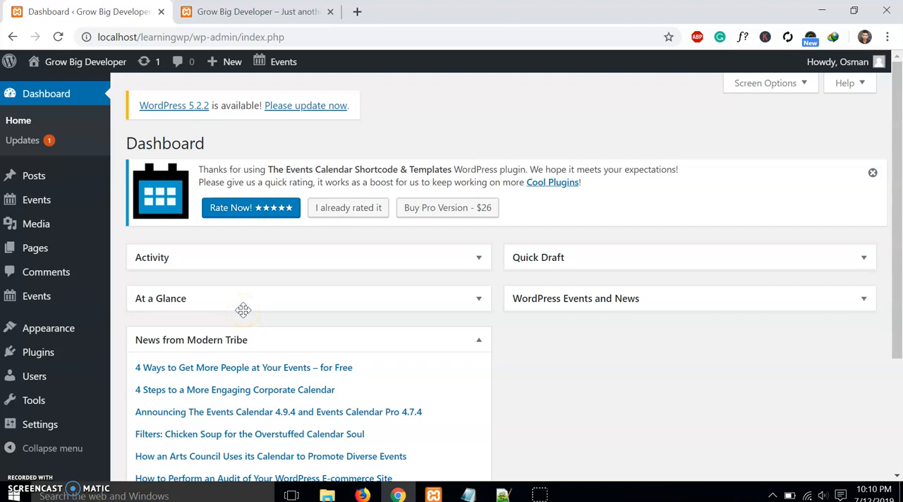
{"action": "mouse_move", "coordinate": [104, 182]}
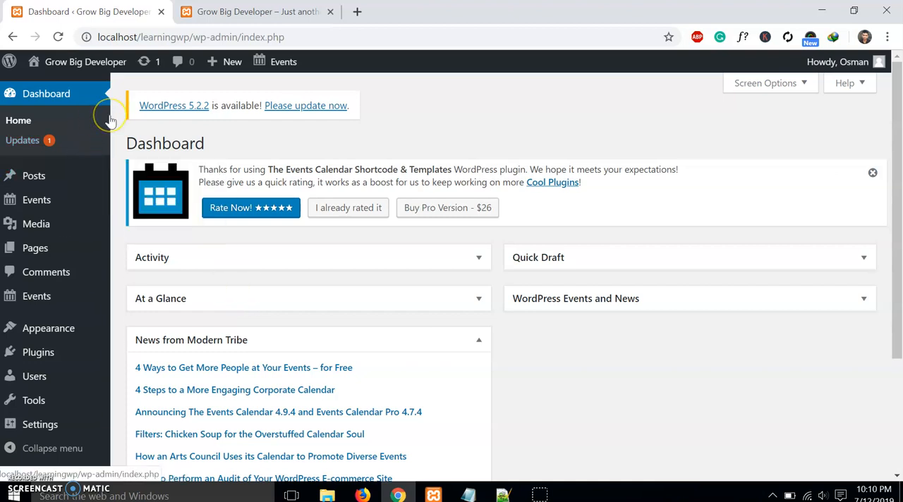
{"action": "mouse_move", "coordinate": [36, 199]}
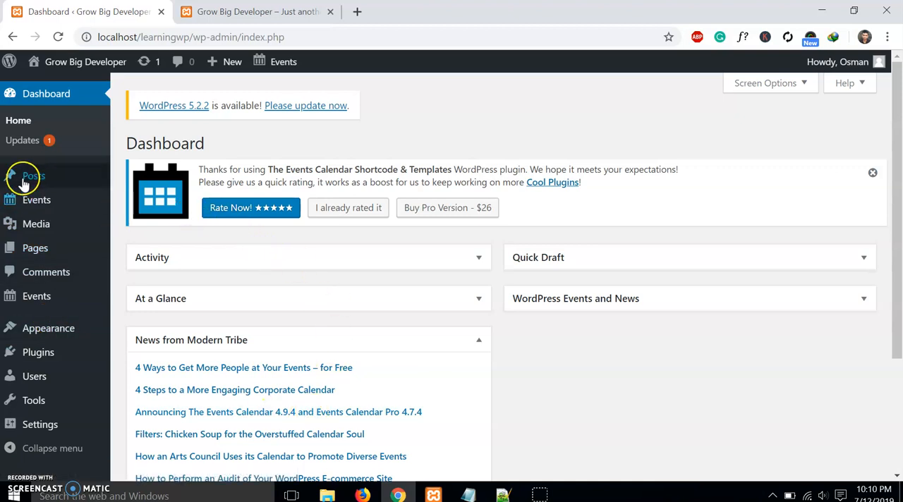
{"action": "mouse_move", "coordinate": [36, 223]}
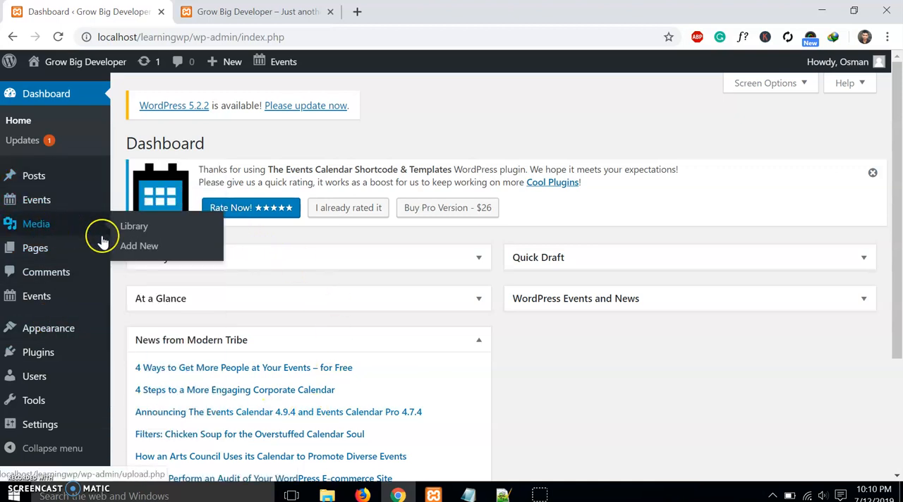
{"action": "mouse_move", "coordinate": [139, 245]}
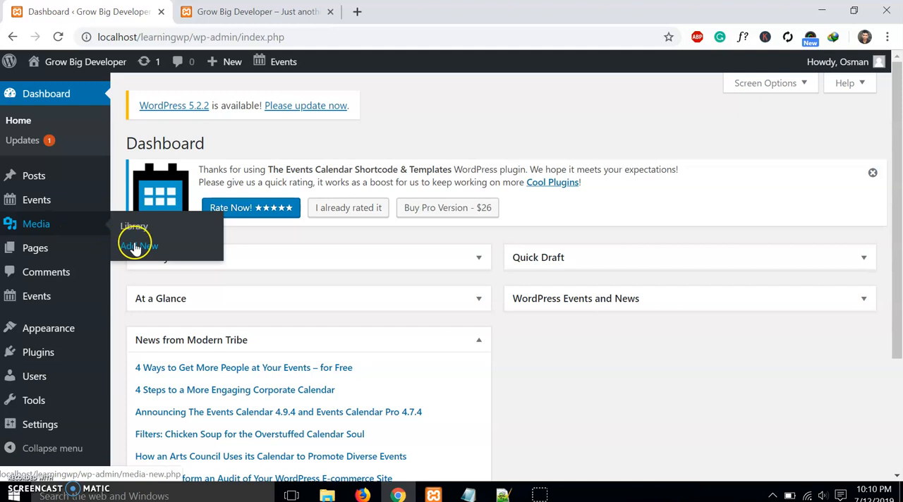
Open Media > Add New to view the 2 MB upload limit.
{"action": "left_click", "coordinate": [139, 246]}
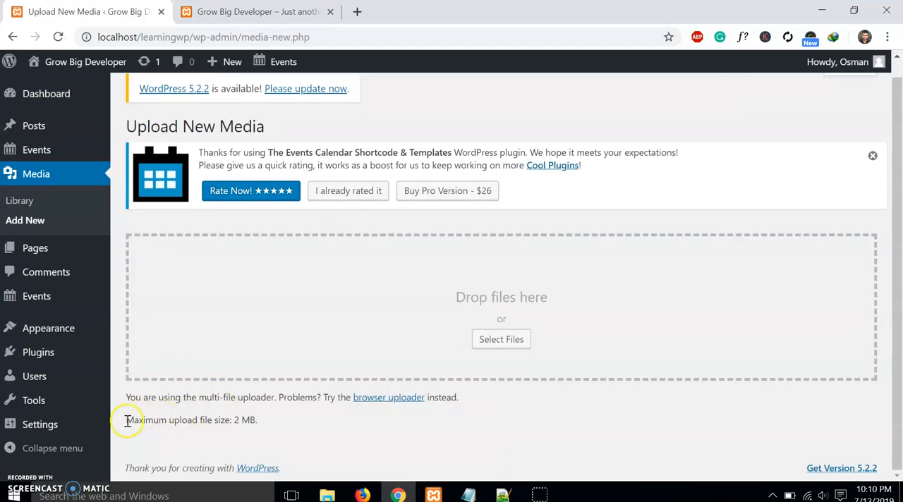
{"action": "mouse_move", "coordinate": [281, 429]}
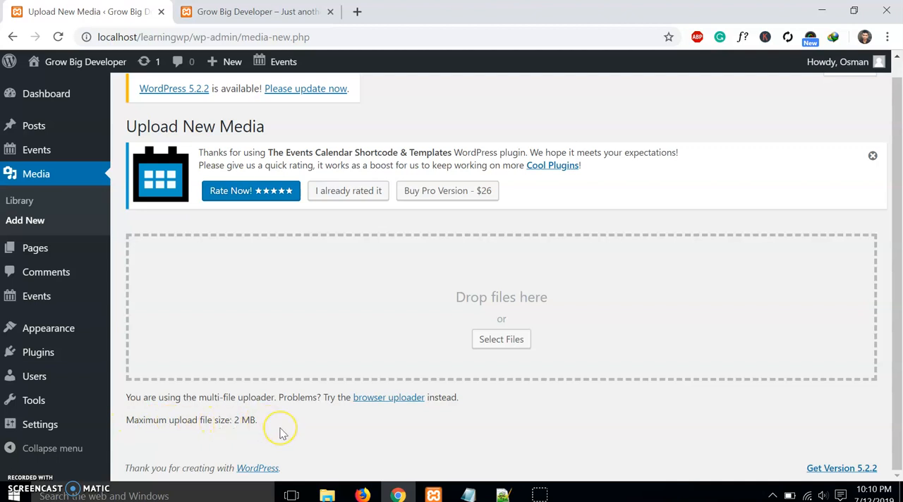
{"action": "mouse_move", "coordinate": [224, 419]}
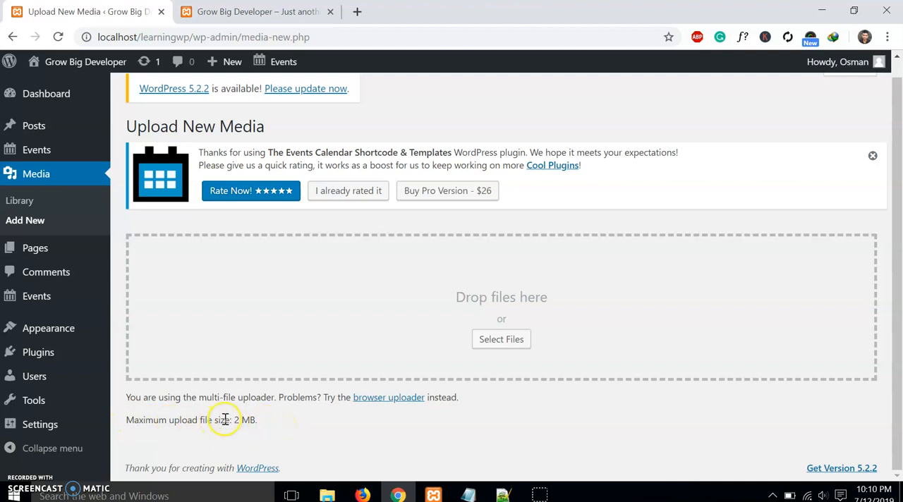
{"action": "mouse_move", "coordinate": [308, 414]}
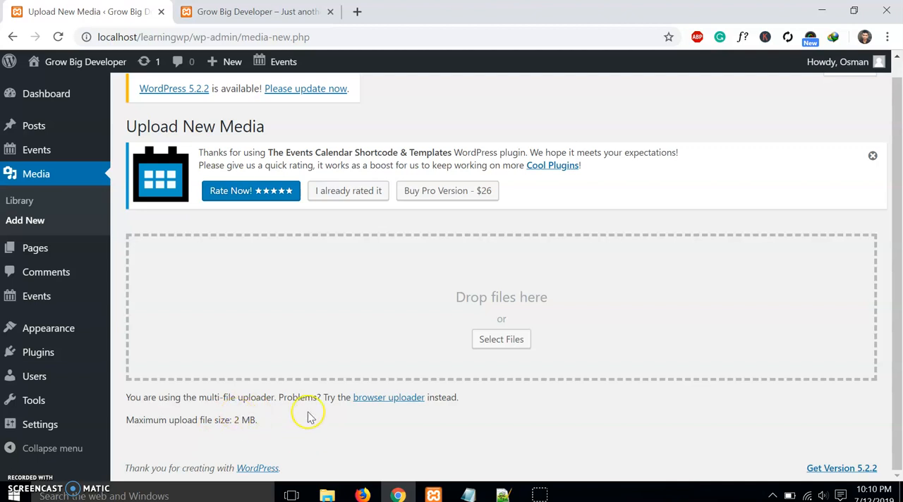
{"action": "mouse_move", "coordinate": [313, 416]}
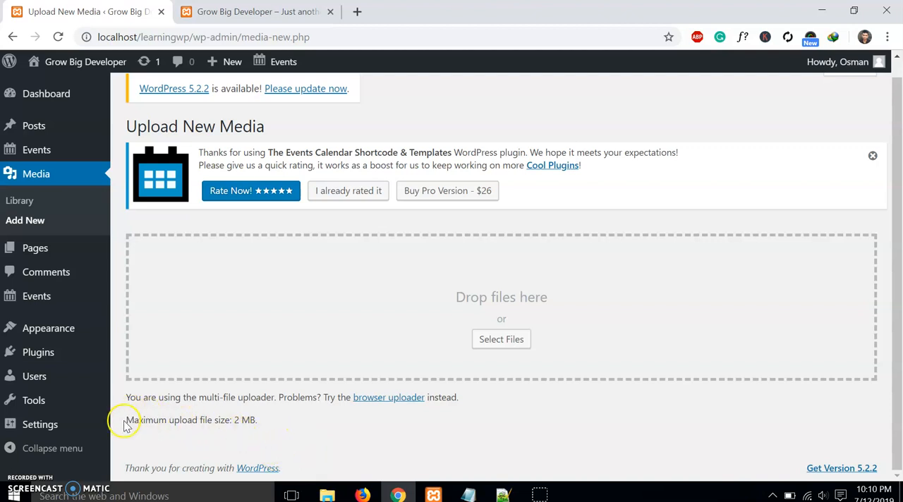
{"action": "mouse_move", "coordinate": [317, 444]}
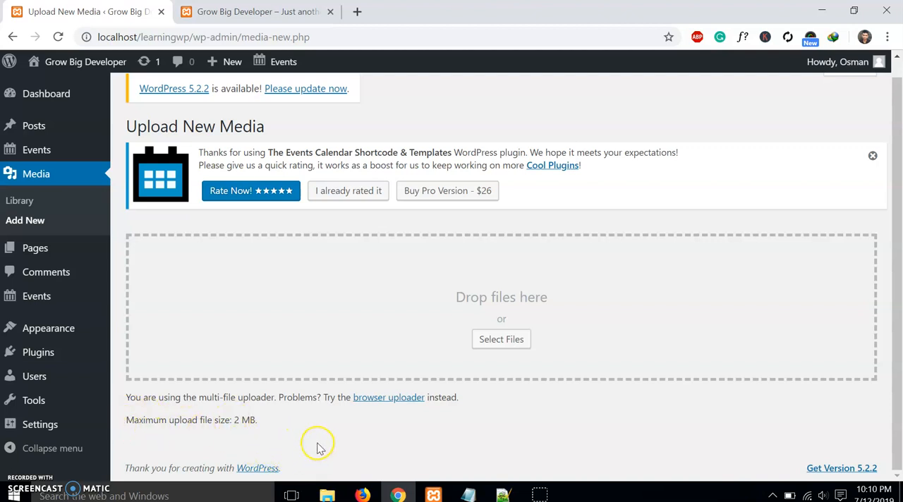
{"action": "mouse_move", "coordinate": [327, 483]}
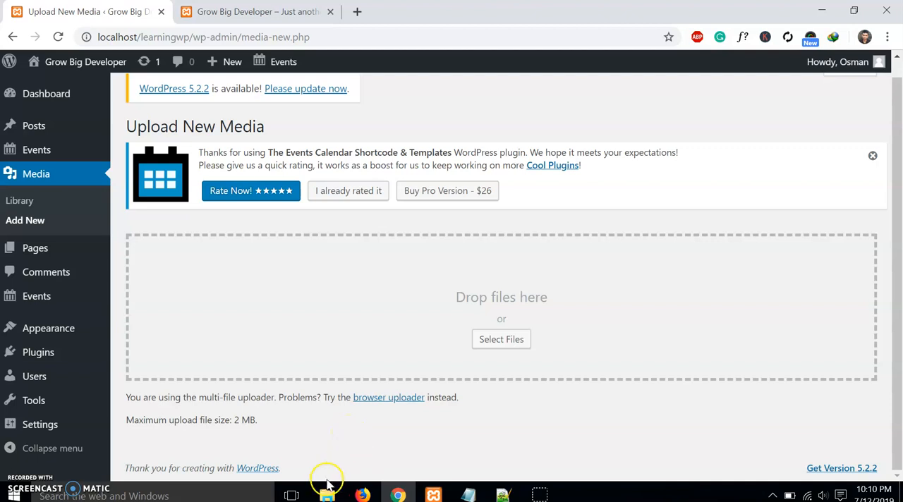
Browse to C:\xampp\htdocs\learningwp and open the .htaccess file's context menu.
{"action": "left_click", "coordinate": [326, 494]}
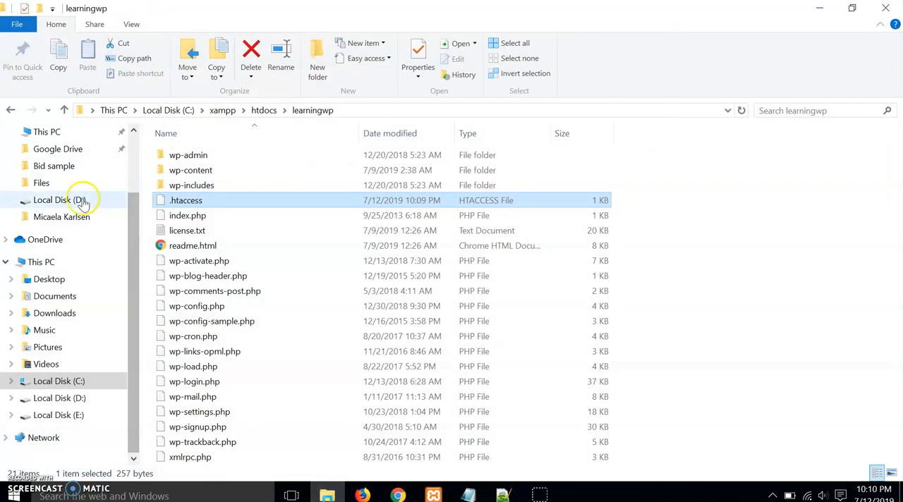
{"action": "left_click", "coordinate": [59, 200]}
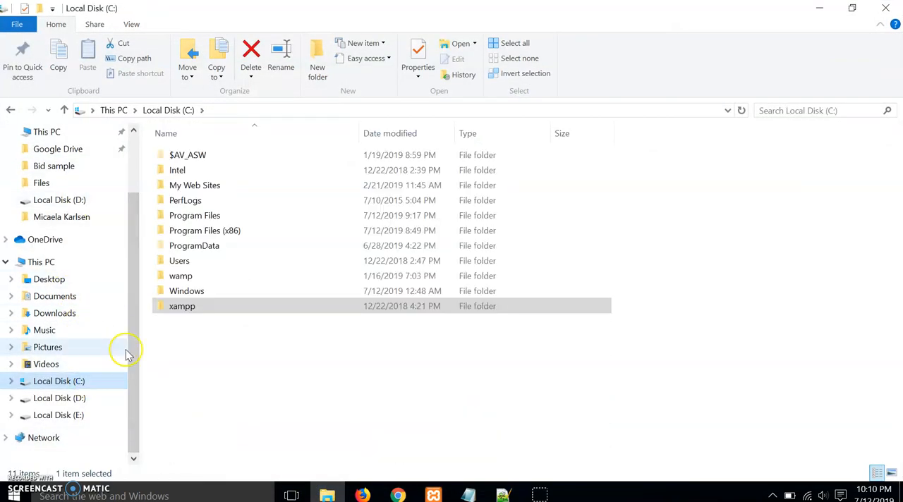
{"action": "double_click", "coordinate": [182, 305]}
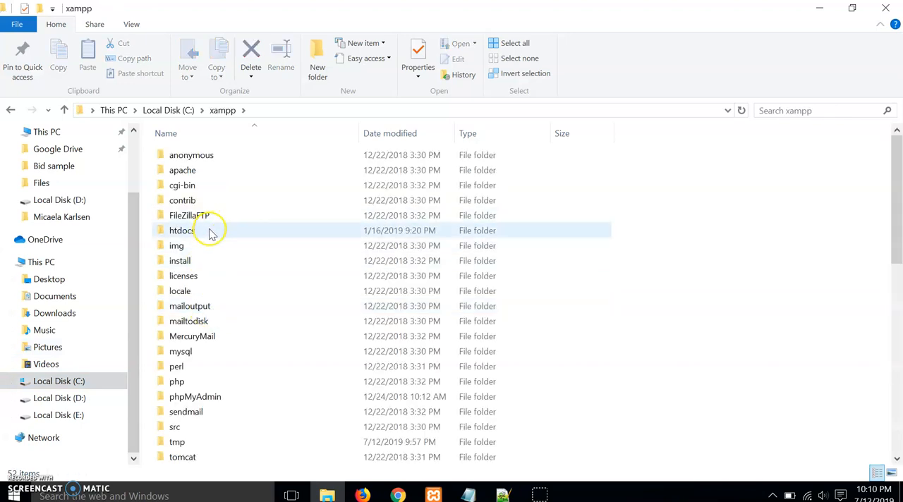
{"action": "double_click", "coordinate": [181, 230]}
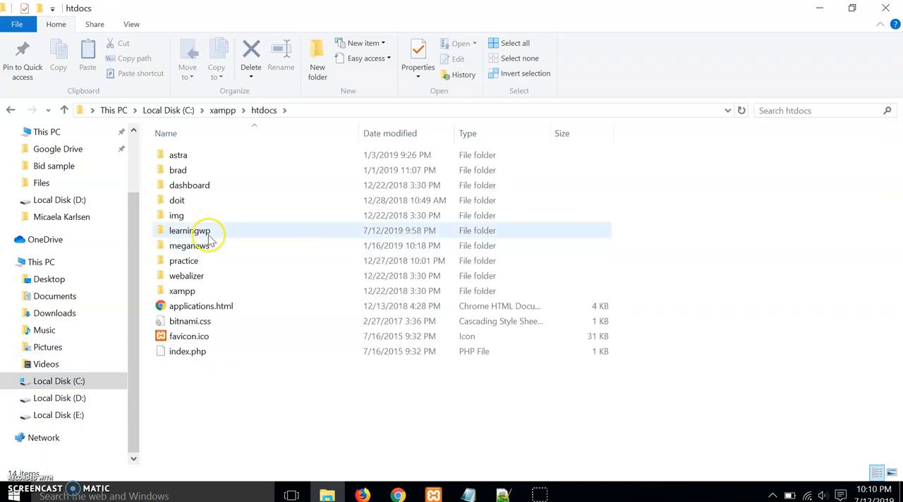
{"action": "double_click", "coordinate": [188, 231]}
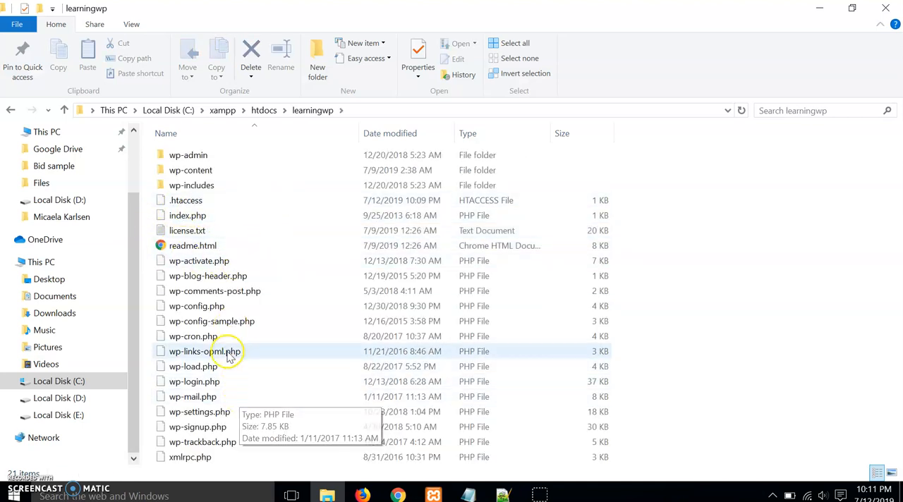
{"action": "left_click", "coordinate": [185, 200]}
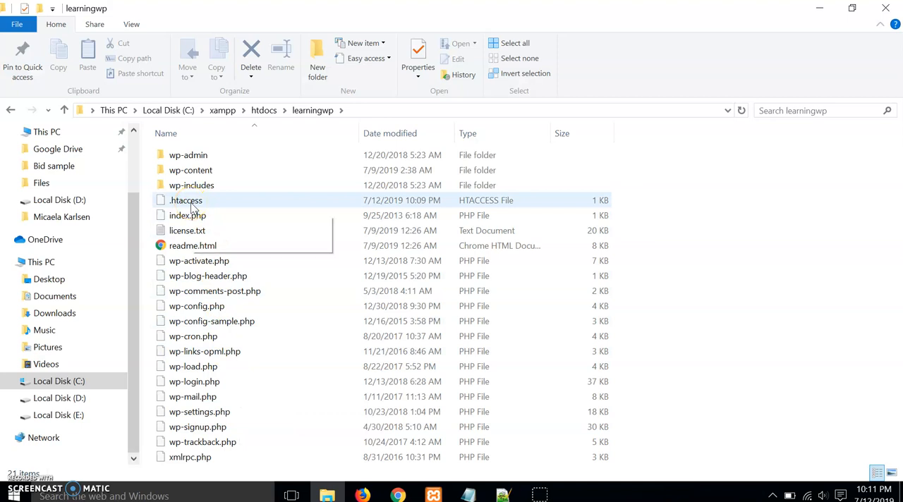
{"action": "right_click", "coordinate": [185, 200]}
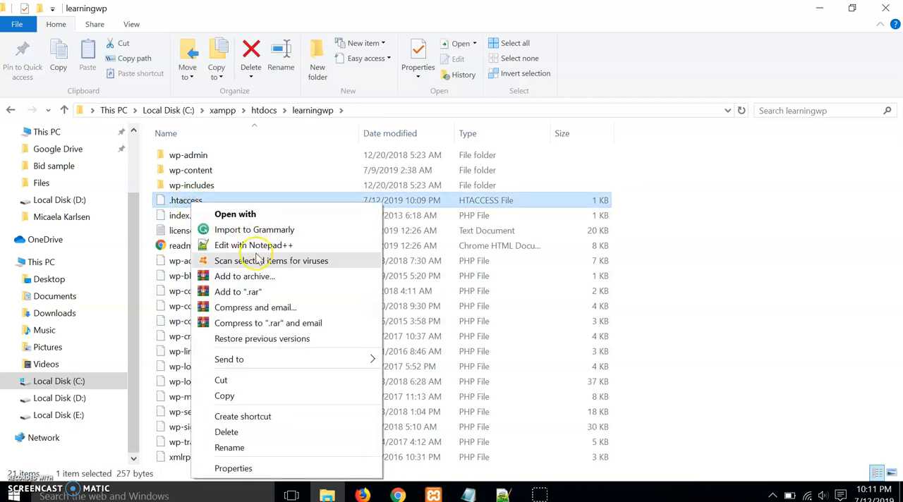
Open .htaccess in Notepad++ for editing.
{"action": "left_click", "coordinate": [253, 245]}
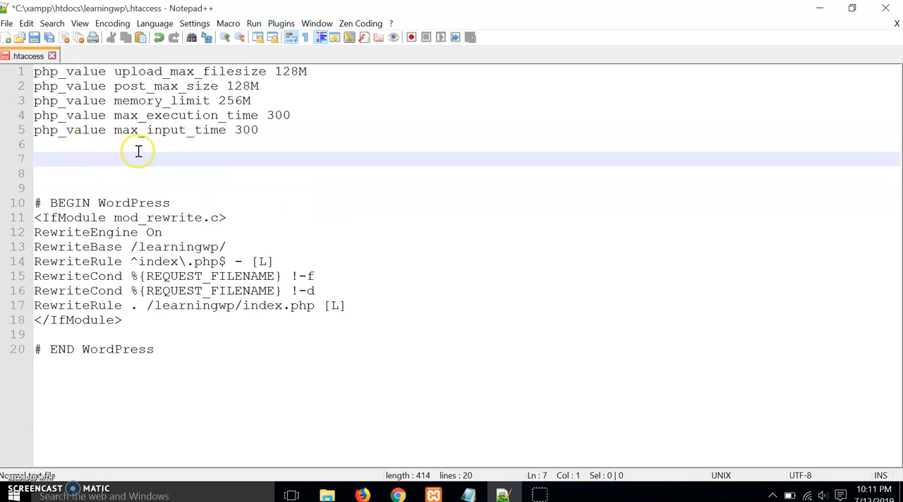
{"action": "mouse_move", "coordinate": [62, 152]}
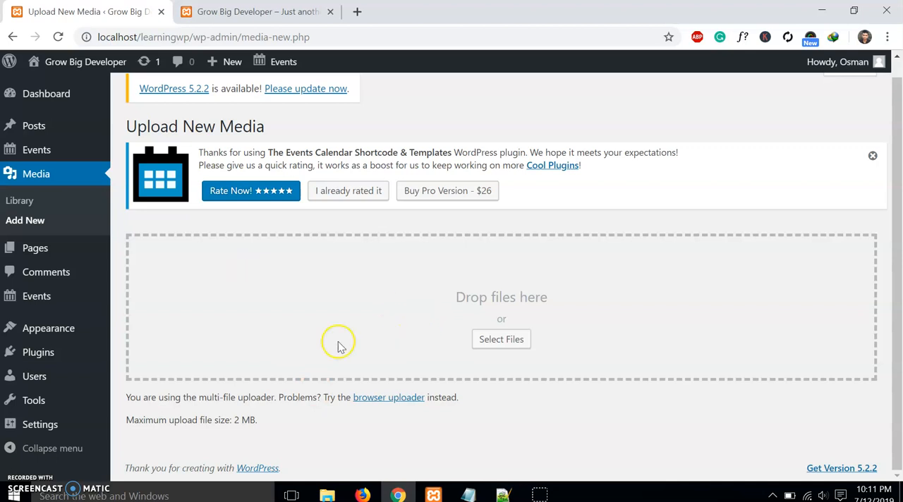
Reload the Upload New Media page and scroll to confirm the 128 MB limit.
{"action": "left_click", "coordinate": [59, 36]}
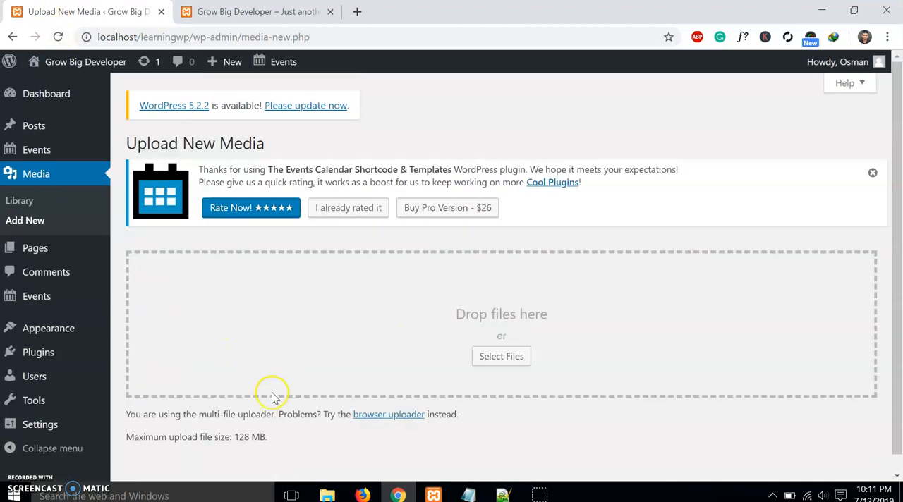
{"action": "scroll", "scroll_direction": "down", "scroll_amount": 3}
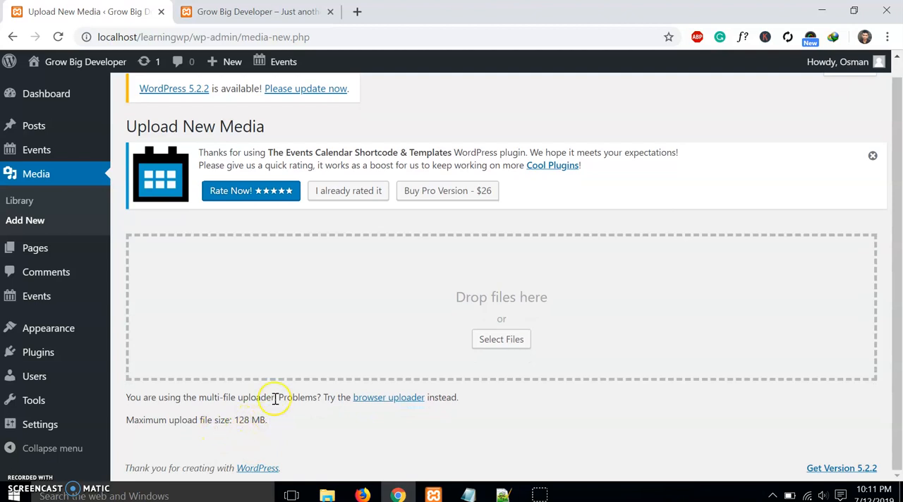
{"action": "mouse_move", "coordinate": [313, 329]}
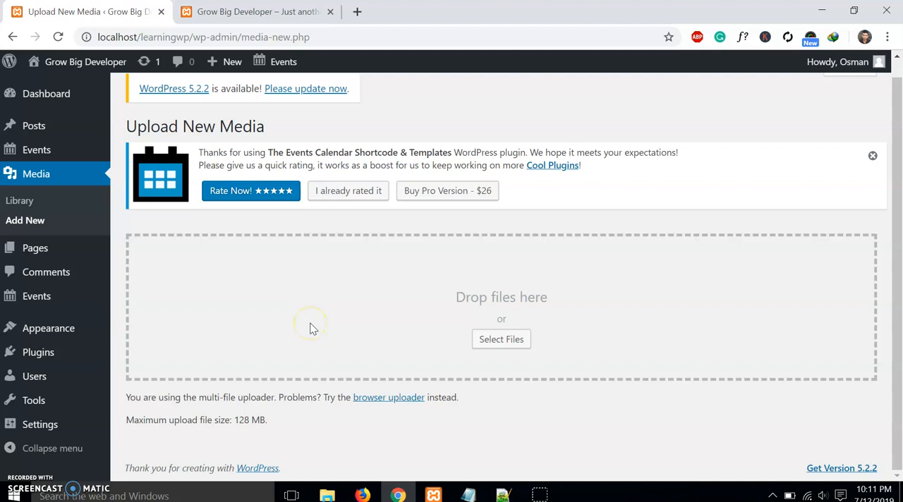
{"action": "mouse_move", "coordinate": [162, 261]}
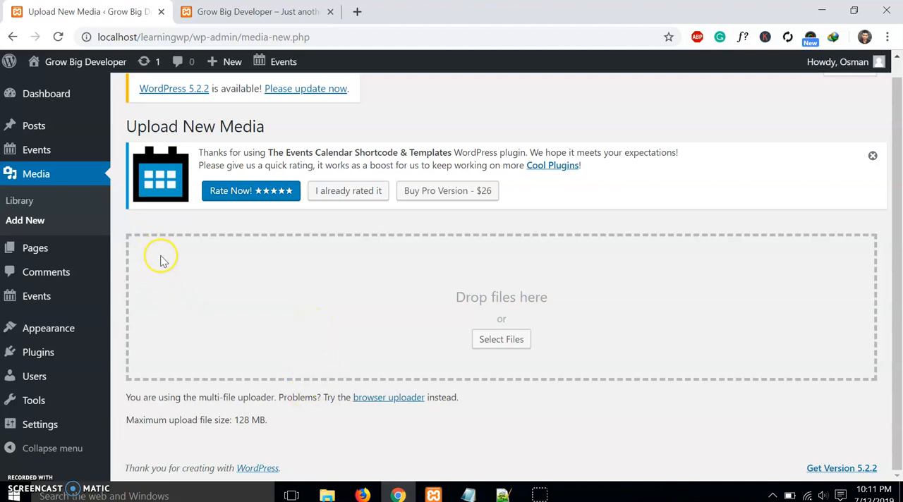
{"action": "mouse_move", "coordinate": [164, 274]}
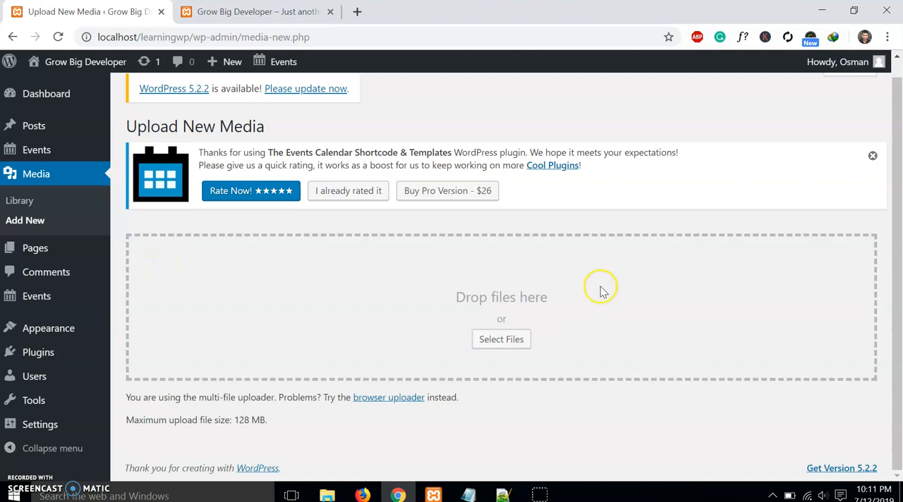
{"action": "mouse_move", "coordinate": [367, 314]}
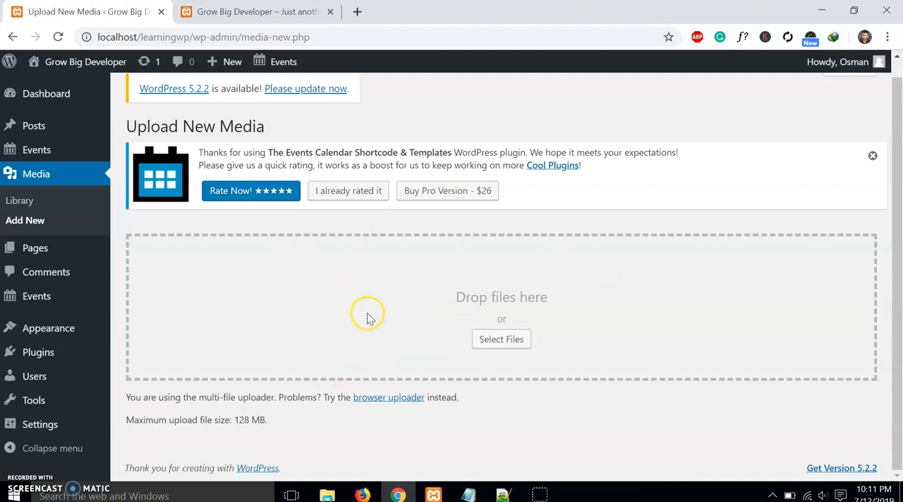
{"action": "mouse_move", "coordinate": [268, 402]}
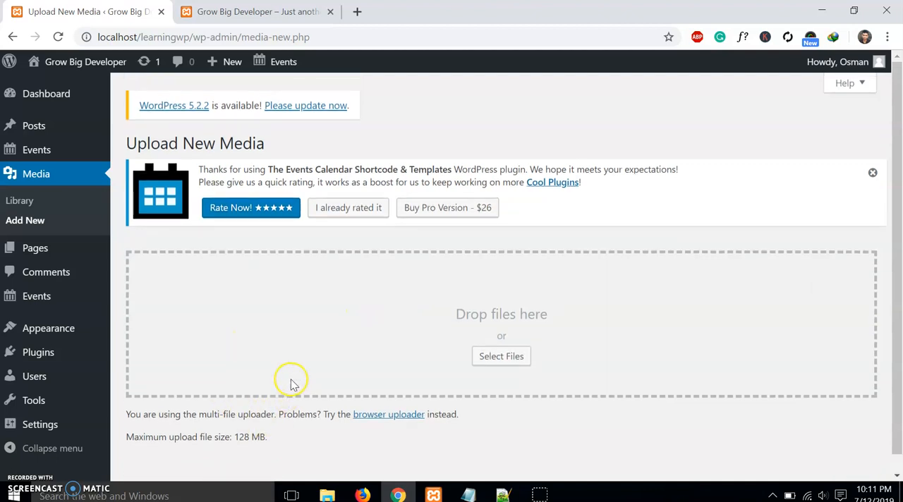
{"action": "scroll", "scroll_direction": "down", "scroll_amount": 3}
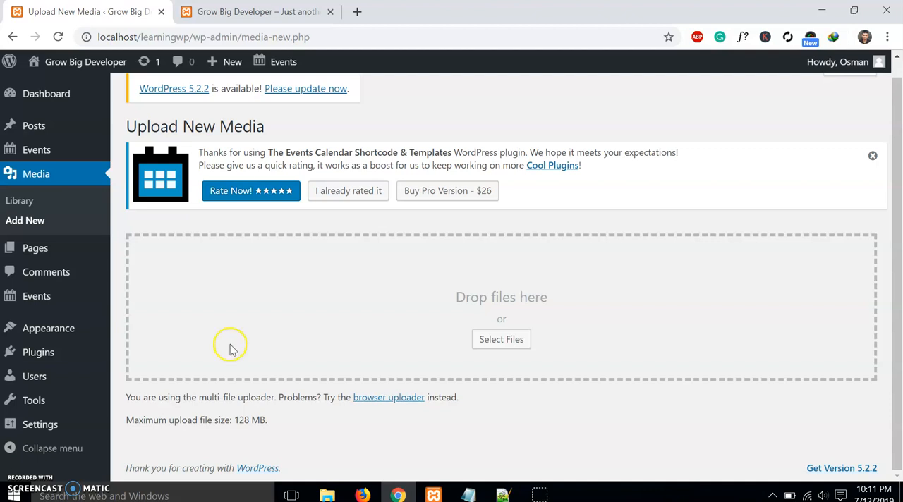
{"action": "mouse_move", "coordinate": [24, 466]}
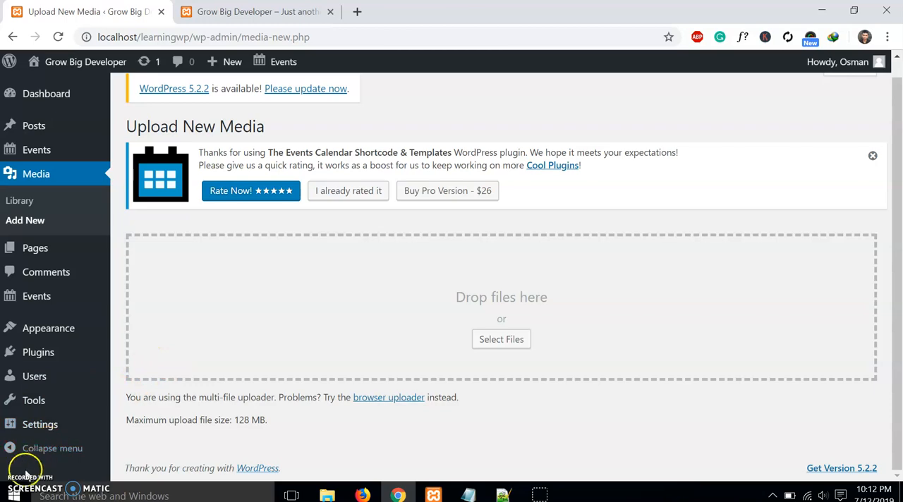